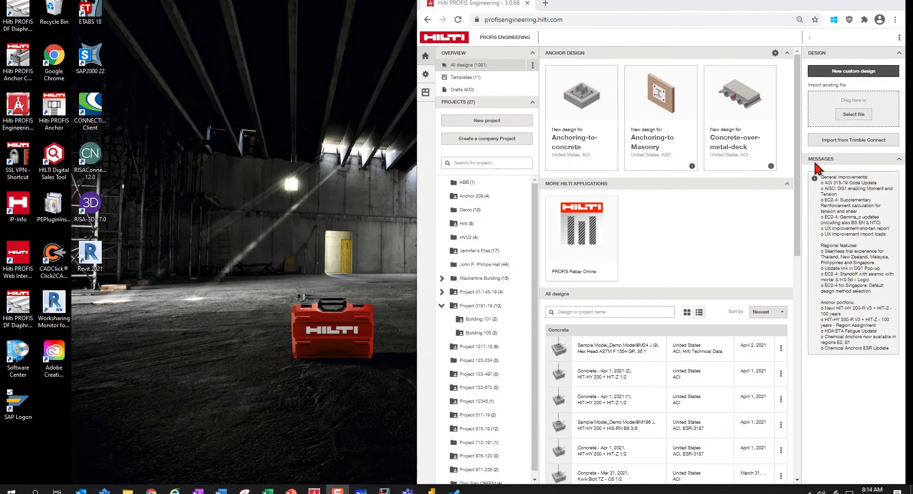
pyautogui.moveTo(898, 46)
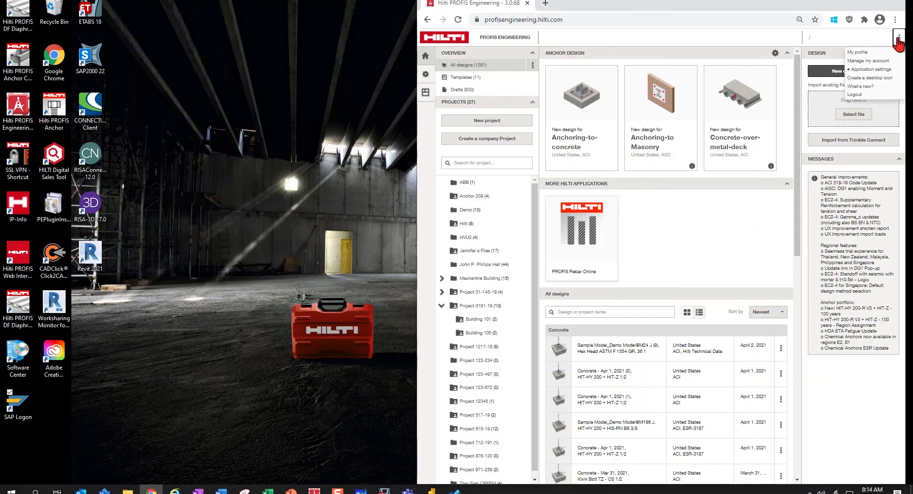
pyautogui.moveTo(870, 77)
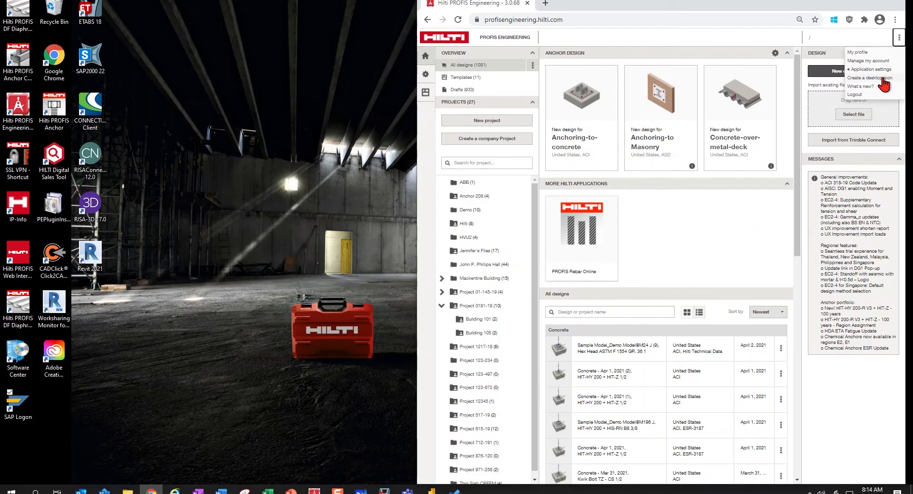
# - View the 'Create a desktop icon' shortcut instructions, then close them with OK
pyautogui.click(869, 78)
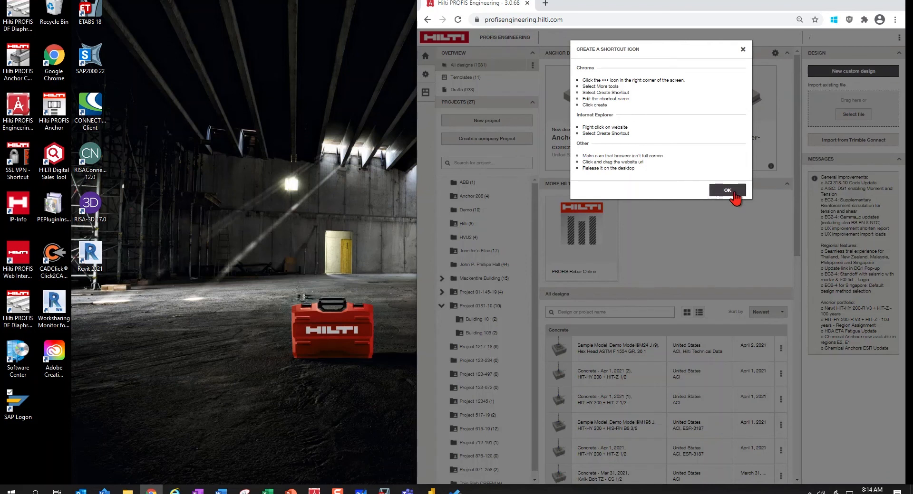
pyautogui.click(727, 190)
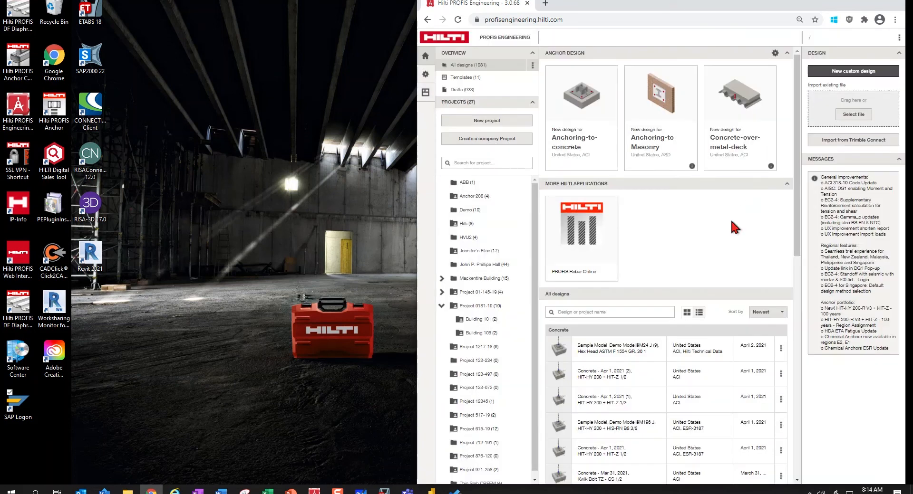
pyautogui.moveTo(478, 30)
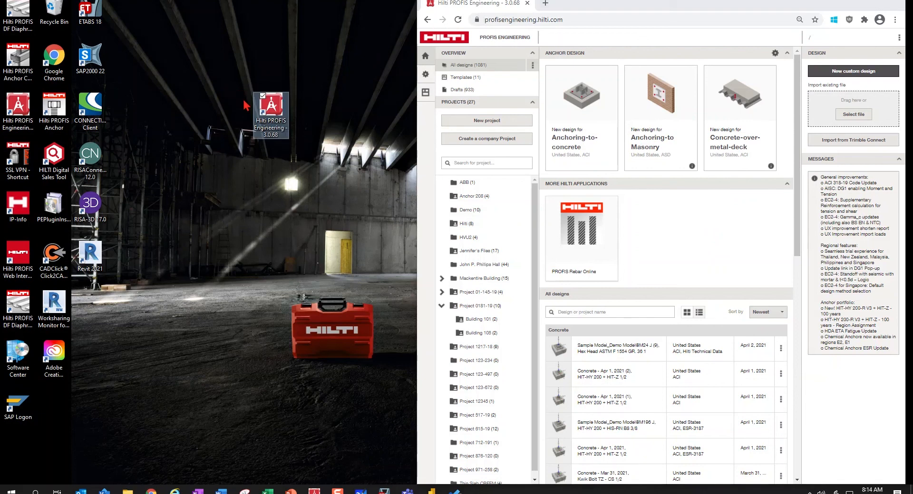
pyautogui.moveTo(267, 279)
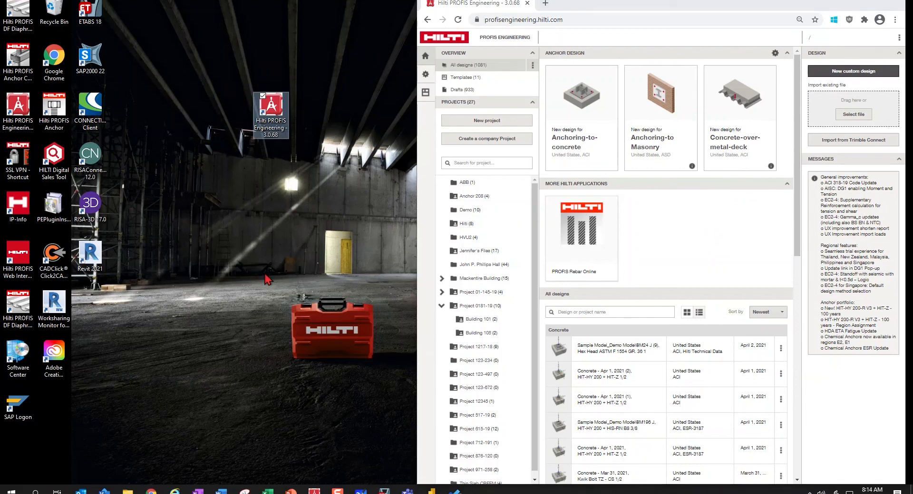